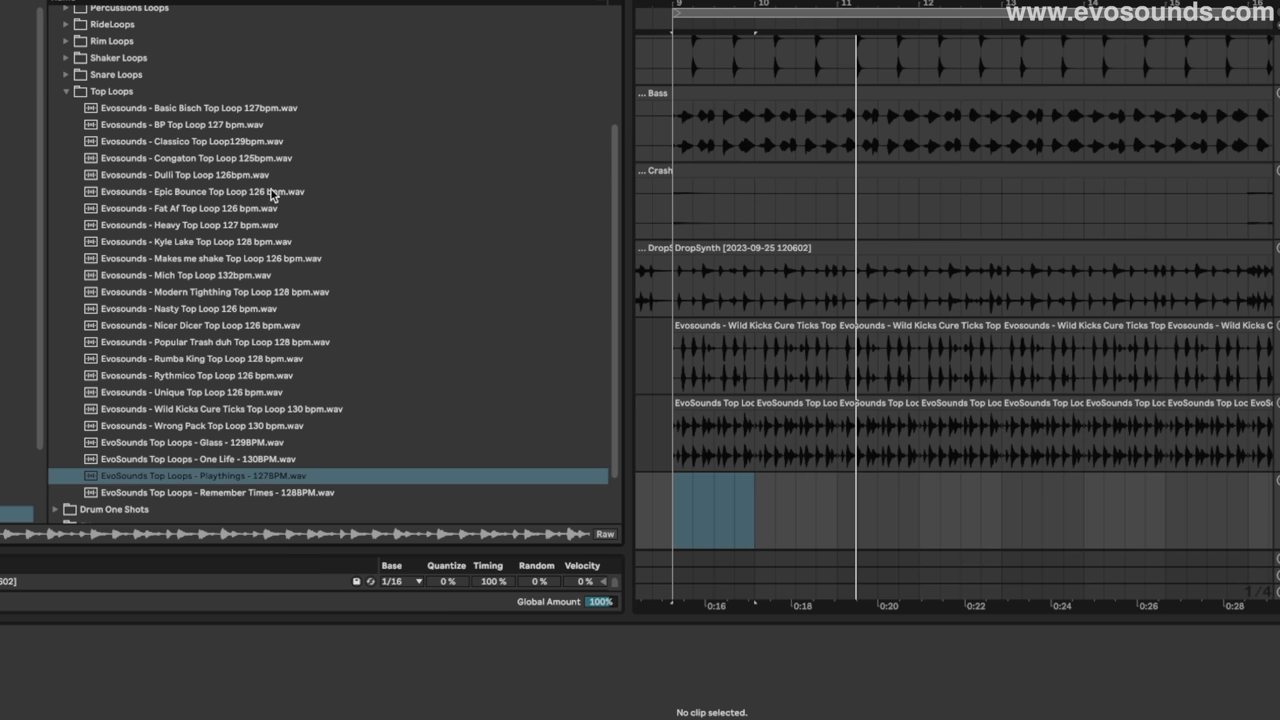
Step: Preview Evosounds - Dulli Top Loop 126bpm and load it onto a new audio track
click(185, 174)
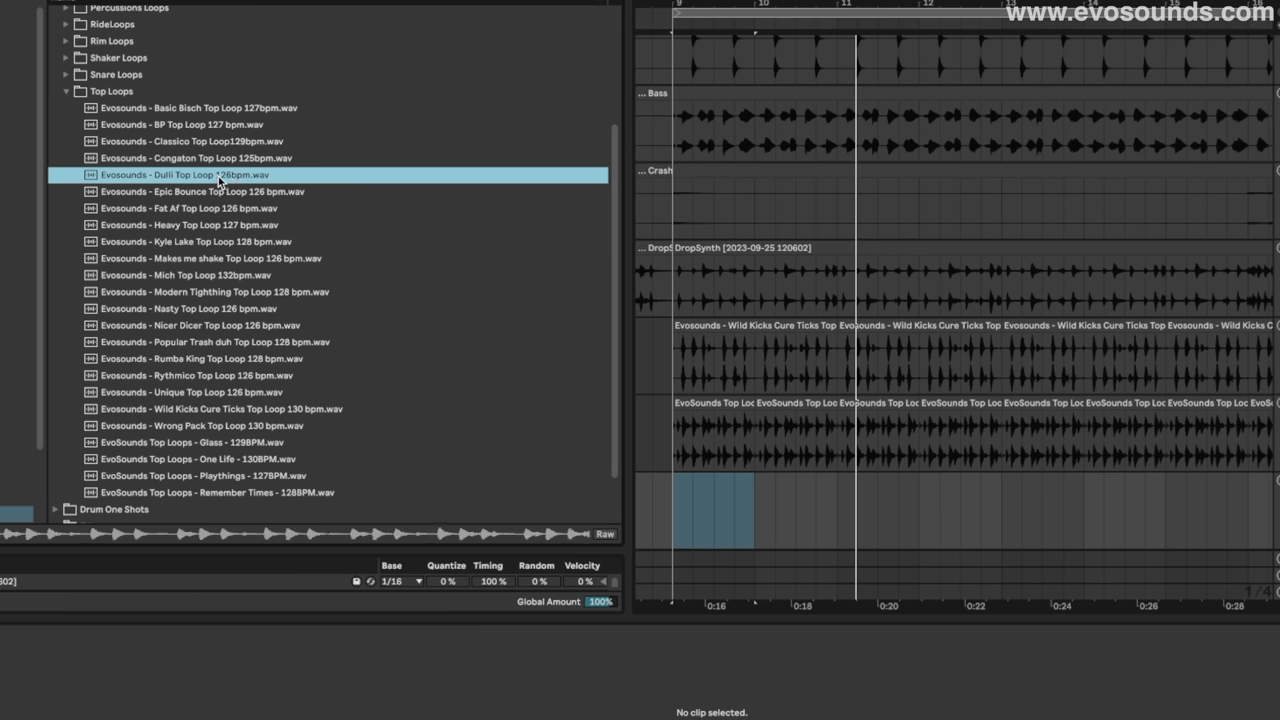
double_click(180, 175)
text(eq)
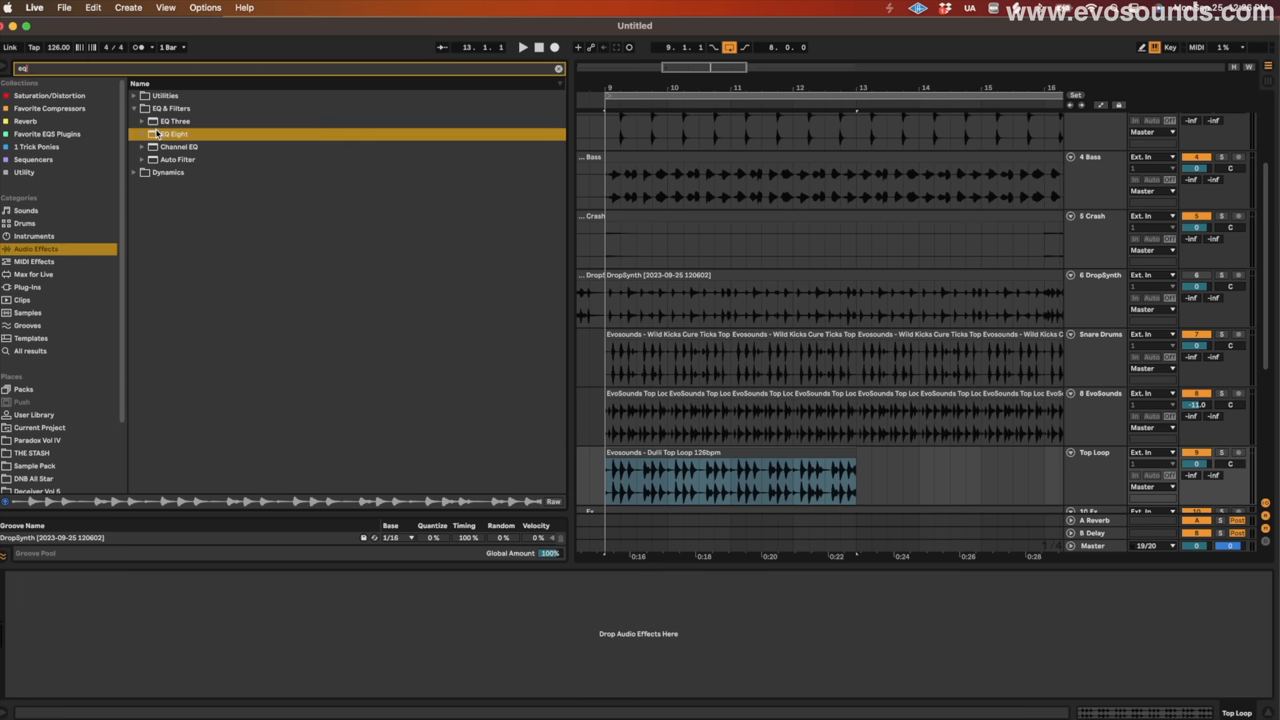
Step: Add EQ Eight to the Top Loop track, nudge its band frequency up, and clear the search
double_click(170, 133)
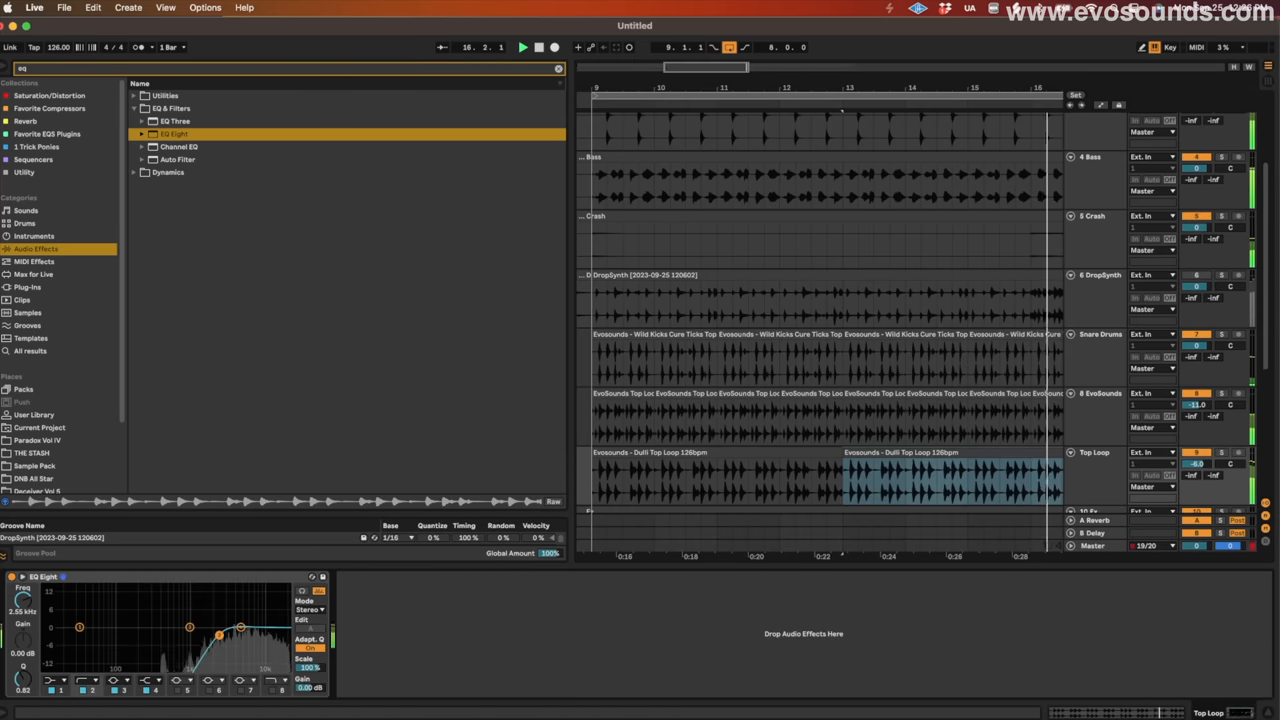
drag(240, 627, 223, 635)
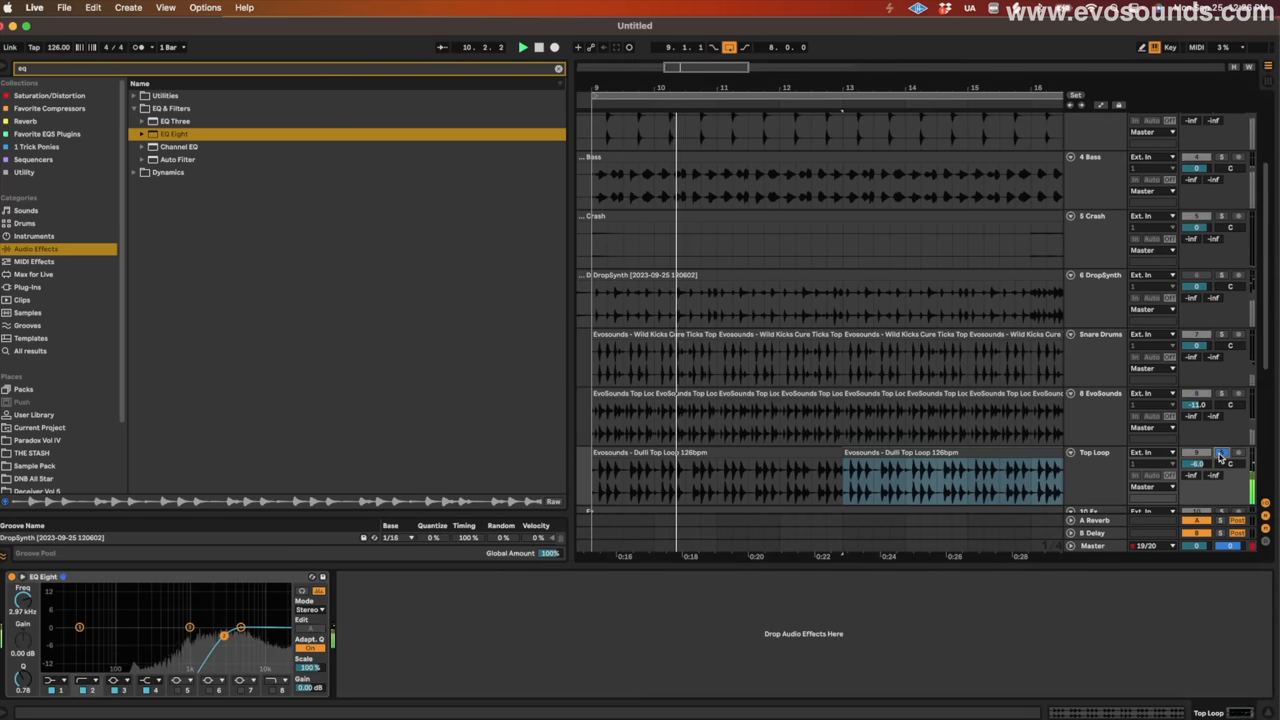
click(560, 68)
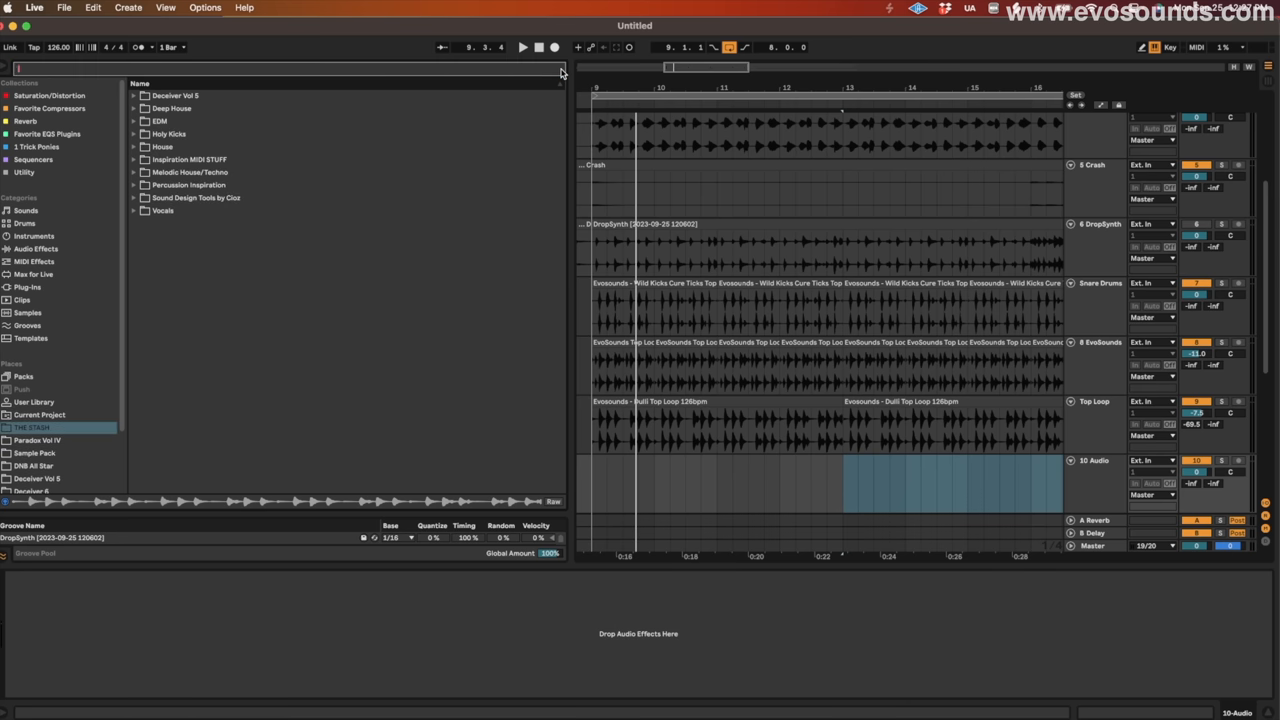
mouse_move(130, 248)
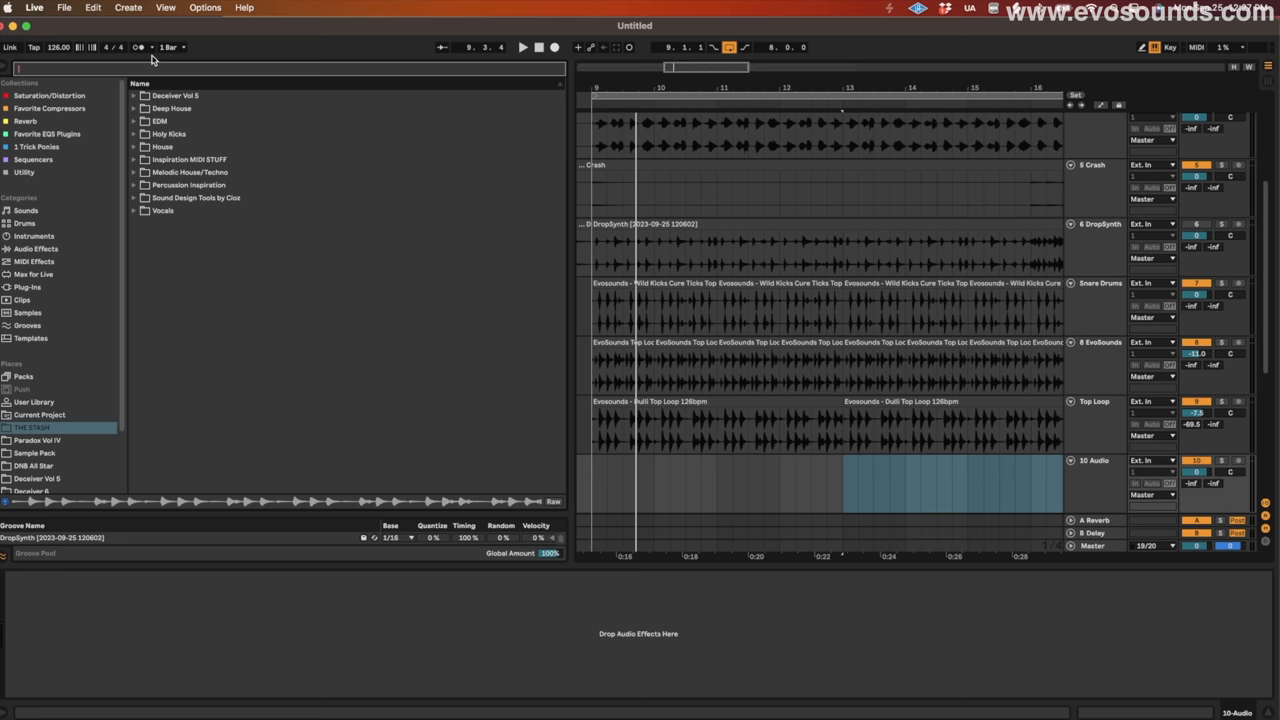
Step: Search 'vo' and drag EvoSounds House - Toploop Badoo - 127bpm onto the empty audio track
text(vo)
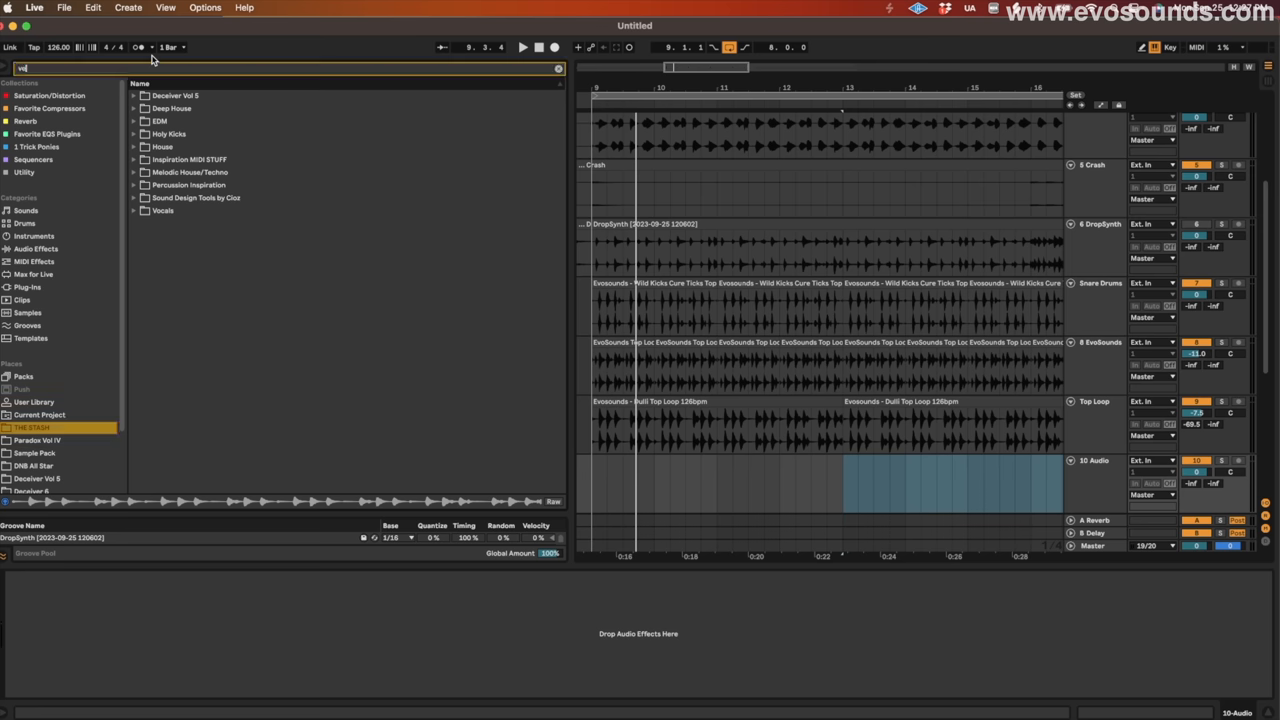
drag(270, 300, 715, 485)
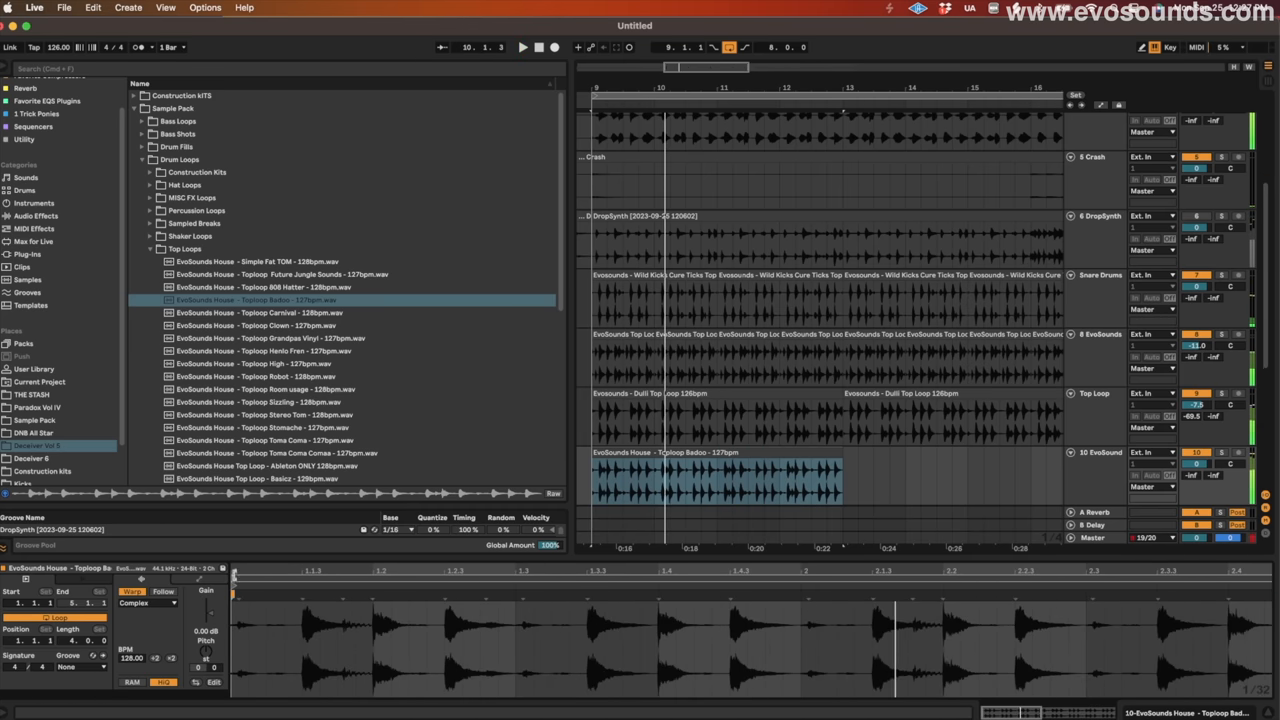
Step: Show the Badoo clip's envelopes, set the chooser to Clip Gain, and place an insert mark
click(133, 590)
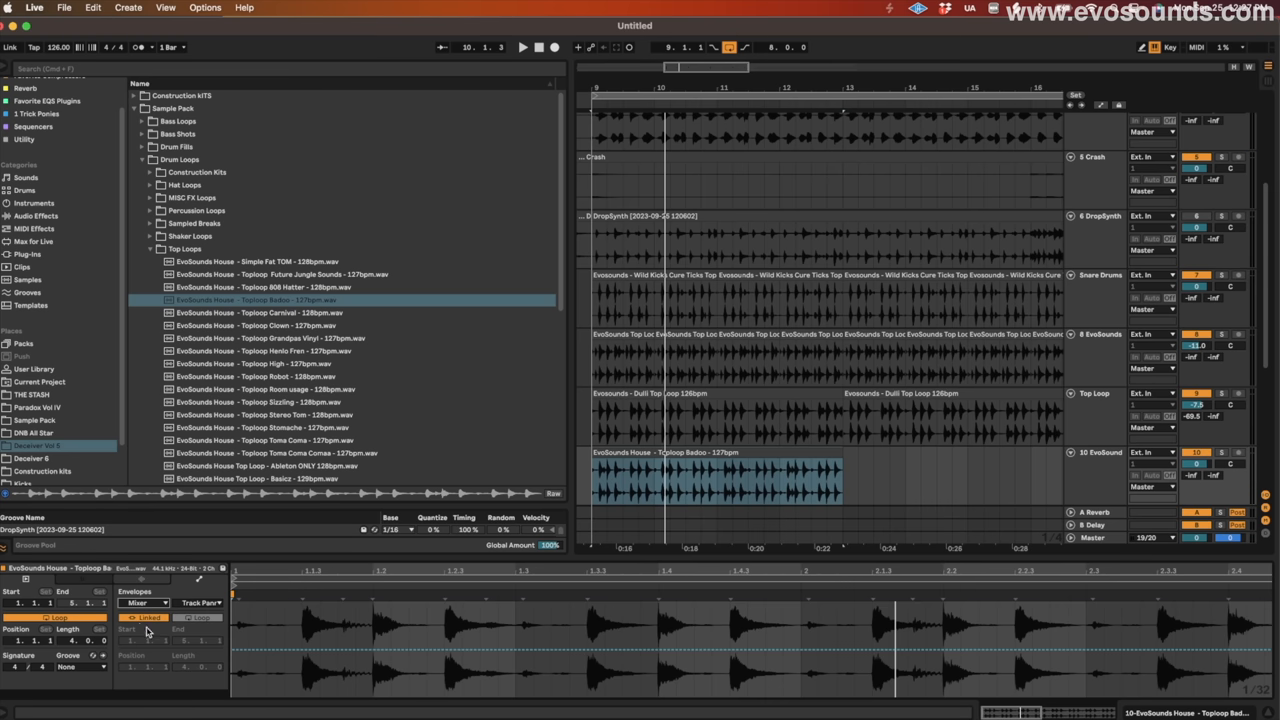
click(715, 480)
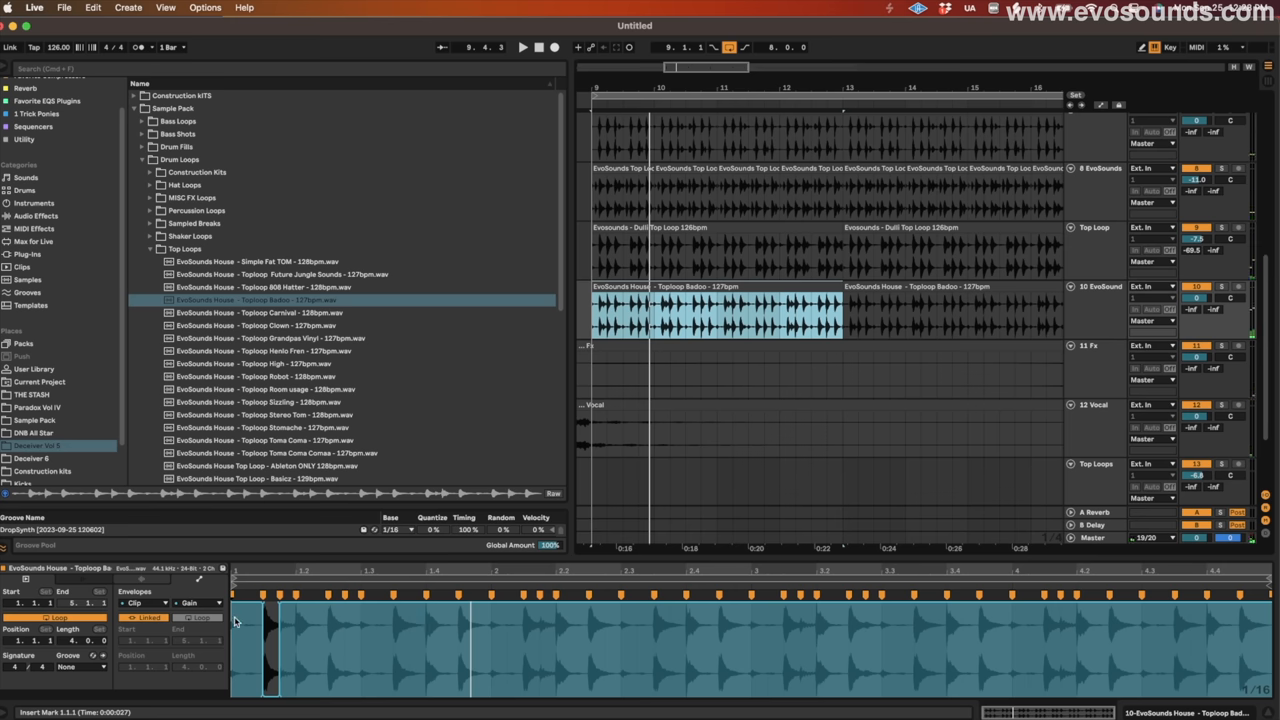
click(523, 47)
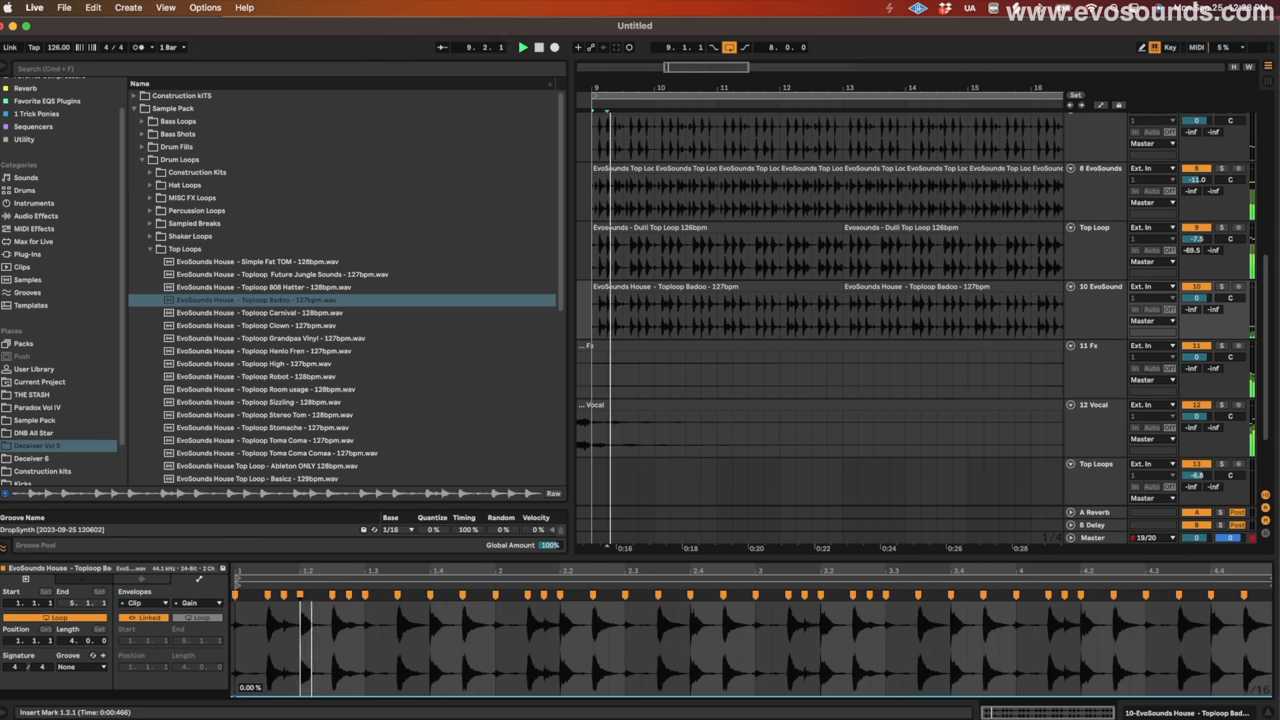